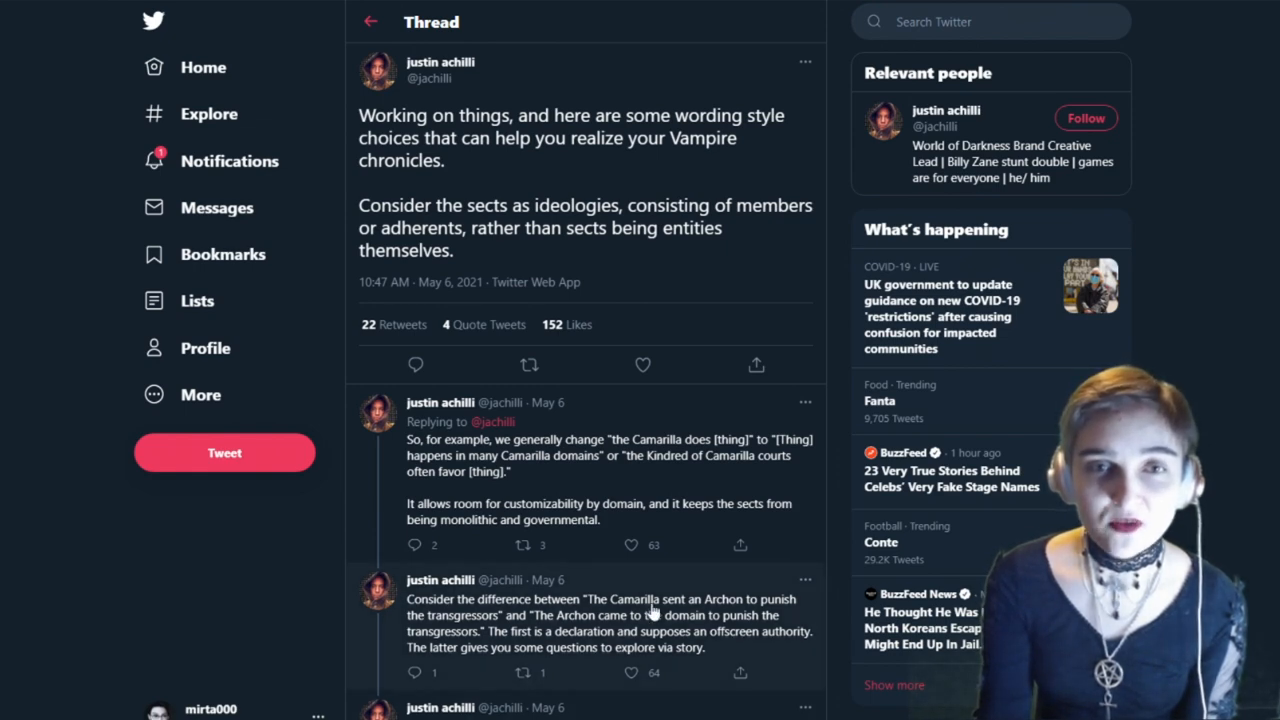
{"action": "scroll", "scroll_direction": "down", "scroll_amount": 3}
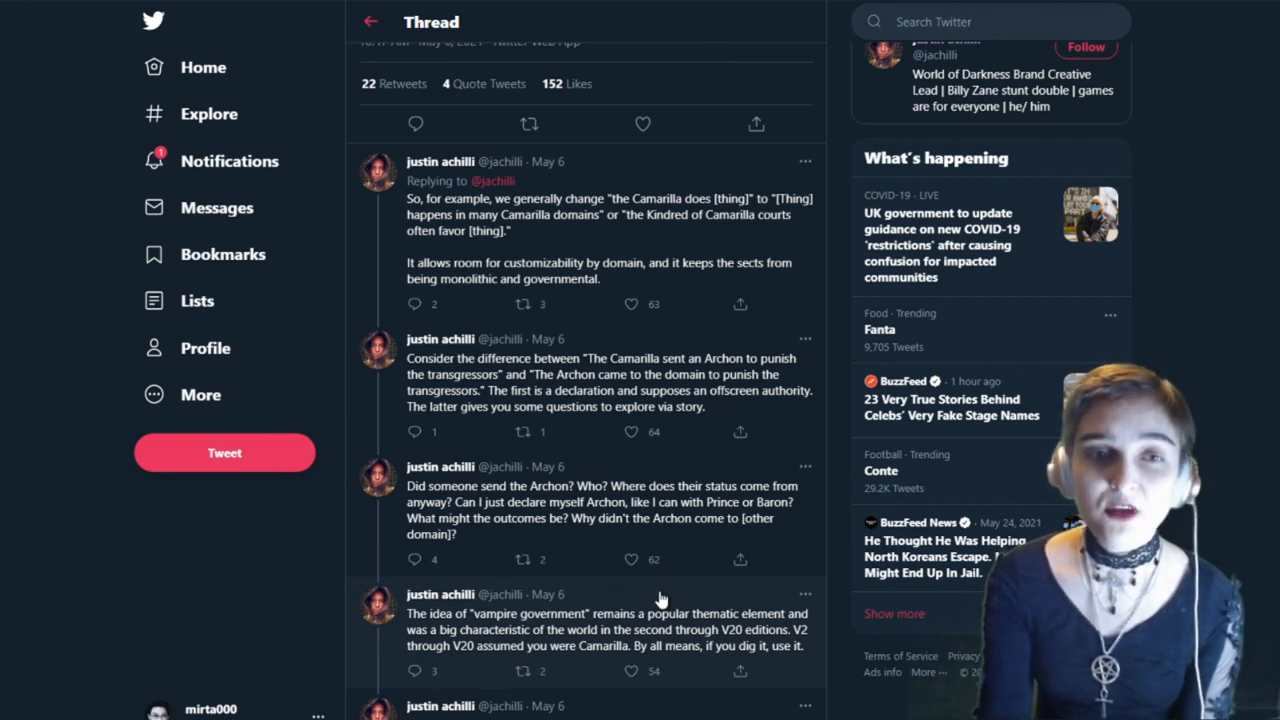
{"action": "mouse_move", "coordinate": [657, 589]}
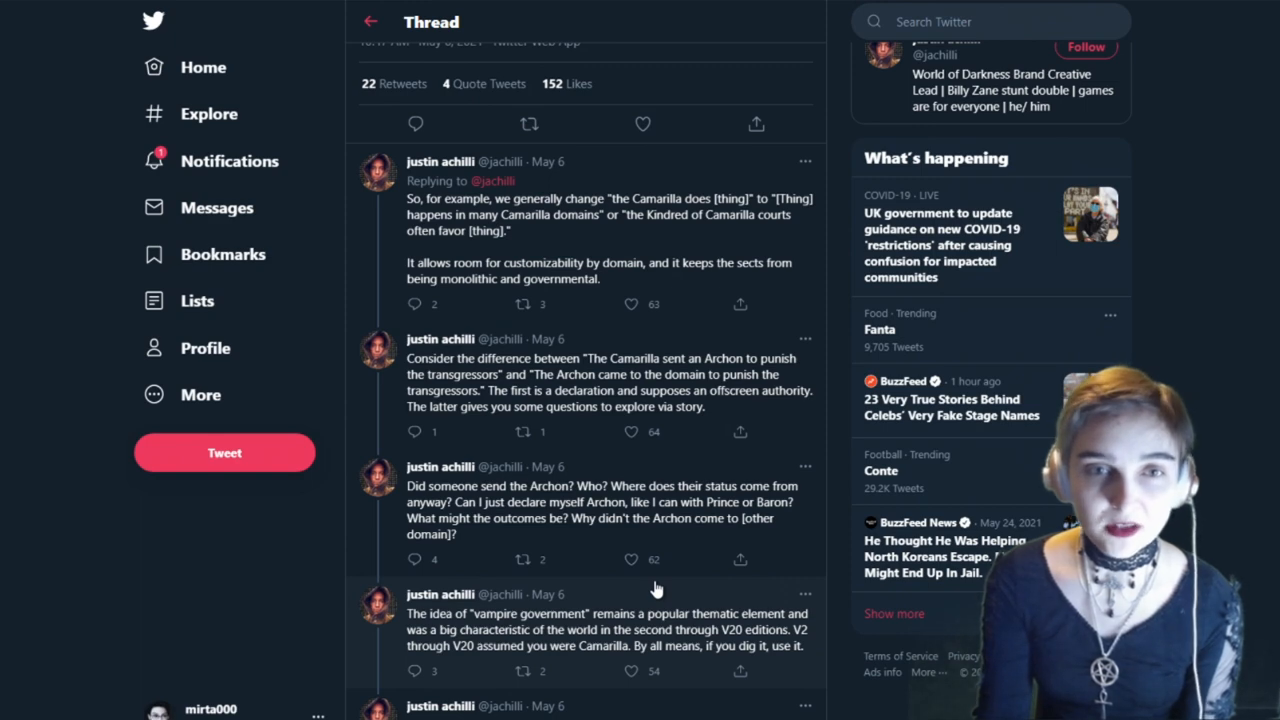
{"action": "scroll", "scroll_direction": "down", "scroll_amount": 3}
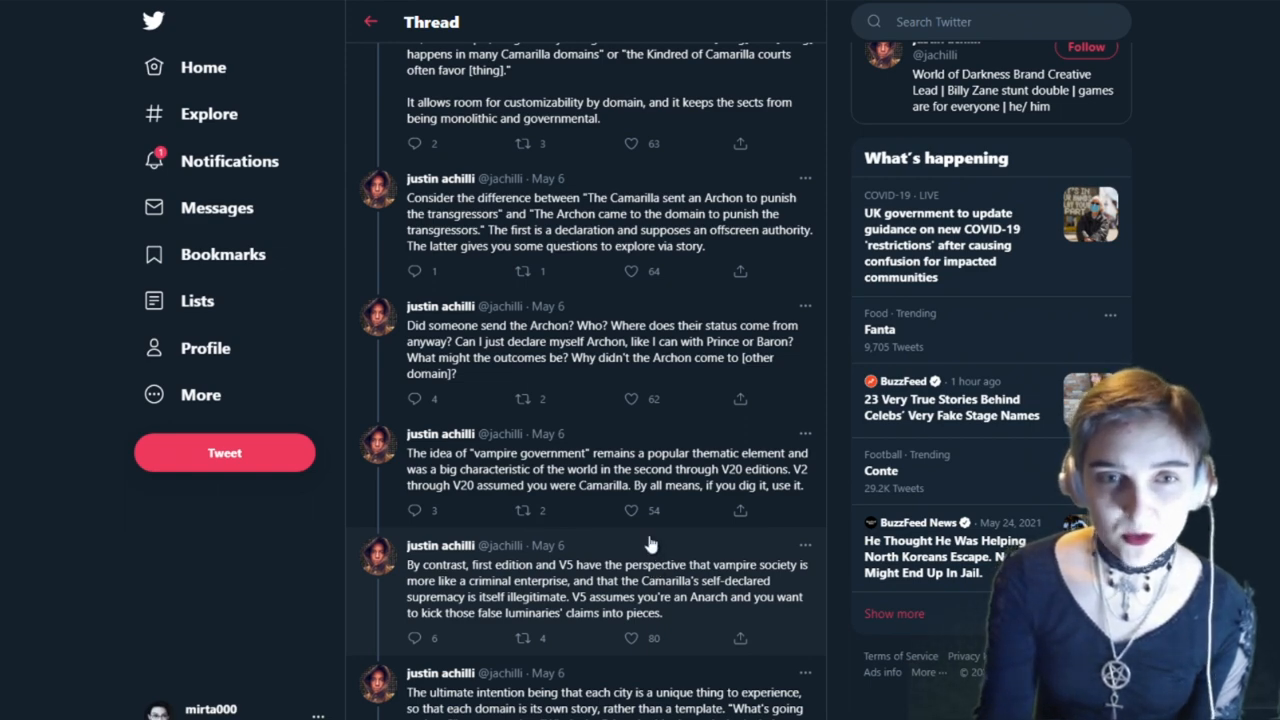
{"action": "scroll", "scroll_direction": "down", "scroll_amount": 3}
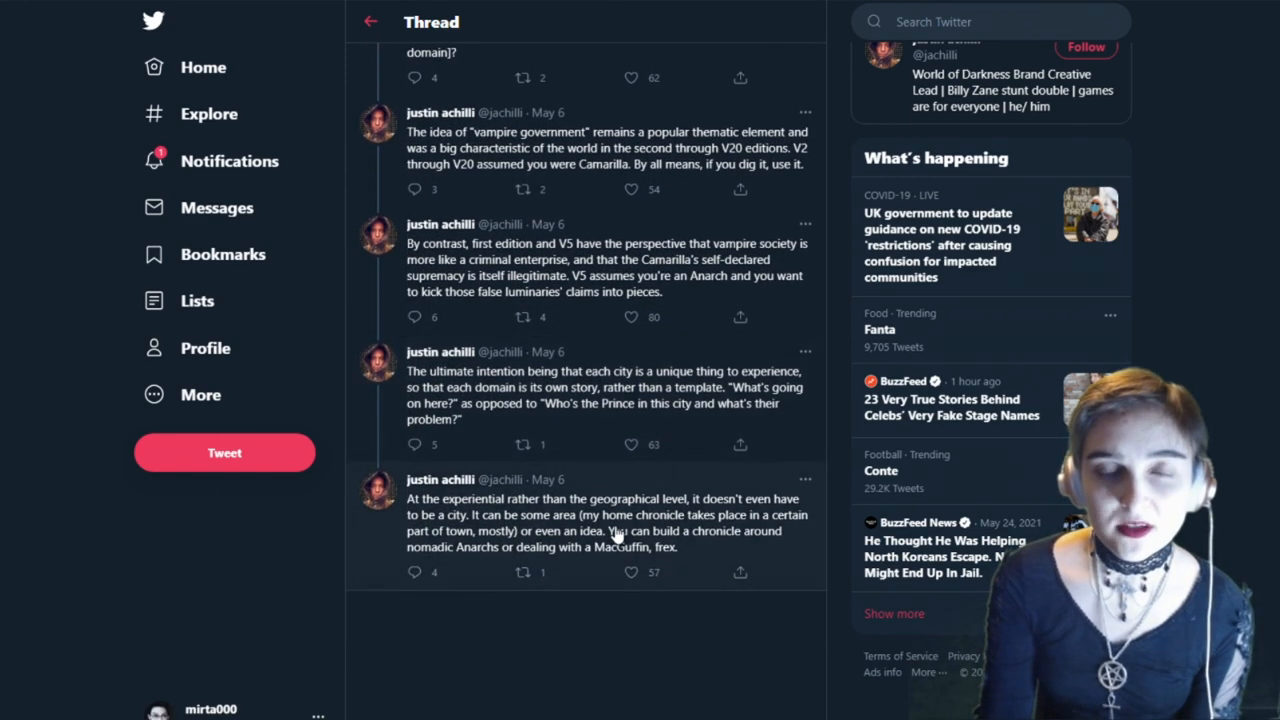